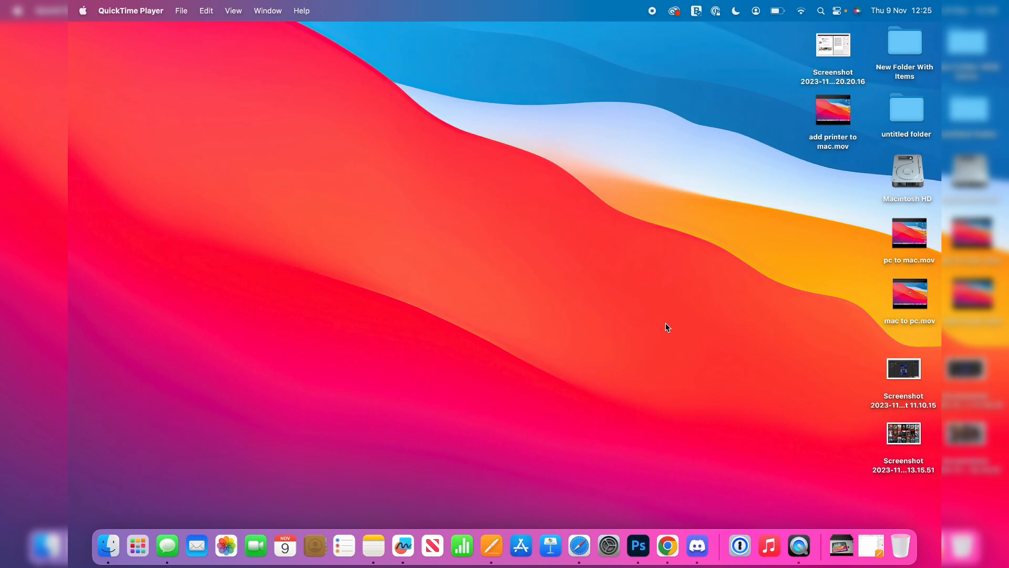
mouse_move(699, 378)
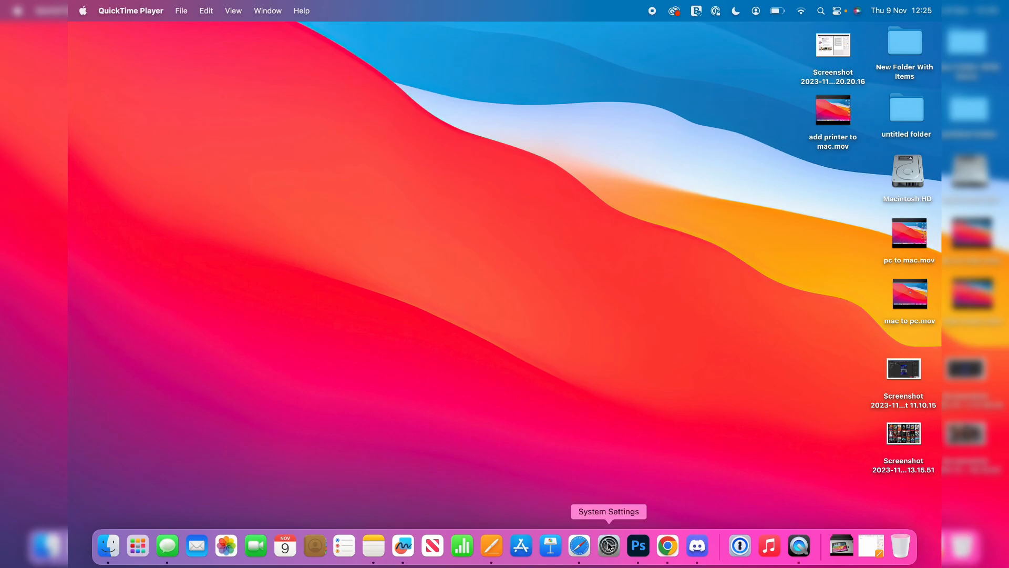
- Launch System Settings and scroll the sidebar down to reveal Printers & Scanners
left_click(607, 547)
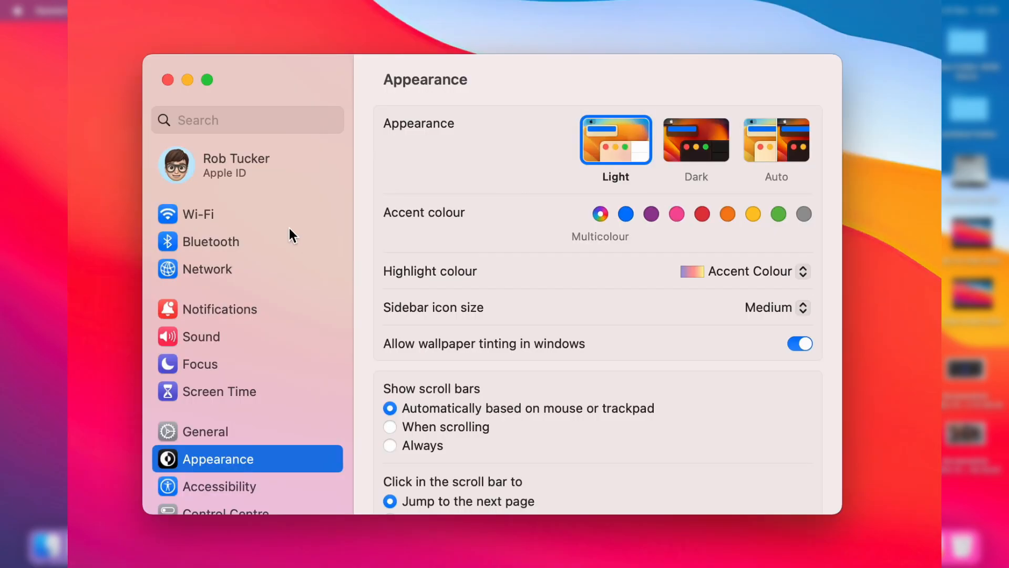
mouse_move(313, 304)
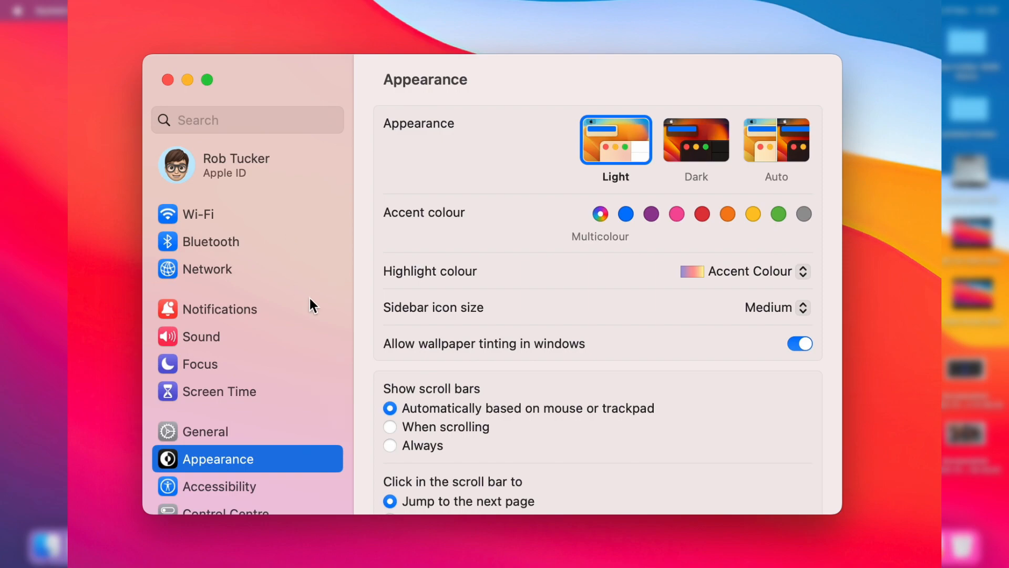
mouse_move(289, 379)
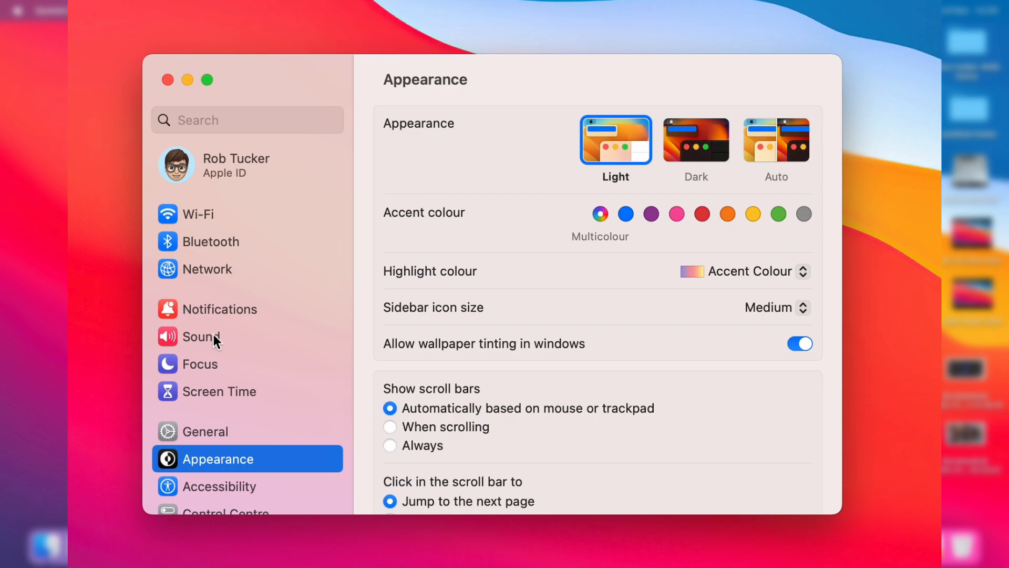
scroll("down", 3)
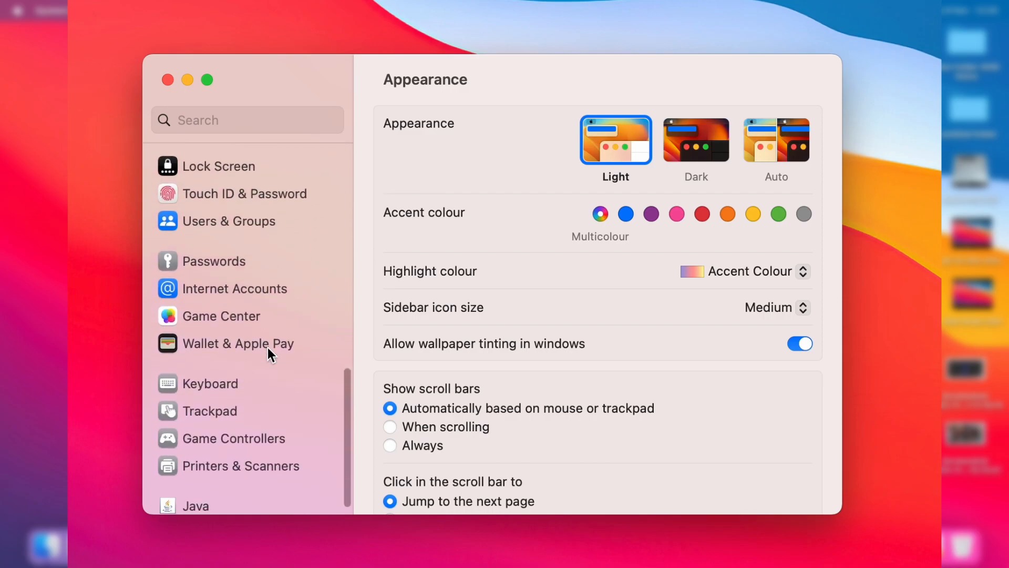
- Show the Printers & Scanners pane, which lists no printers yet
left_click(241, 465)
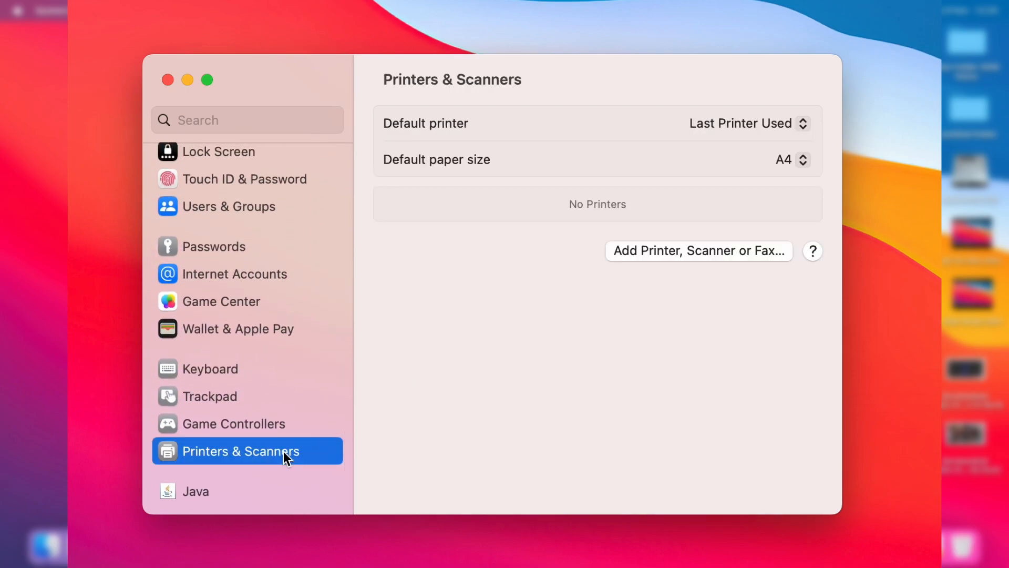
mouse_move(277, 391)
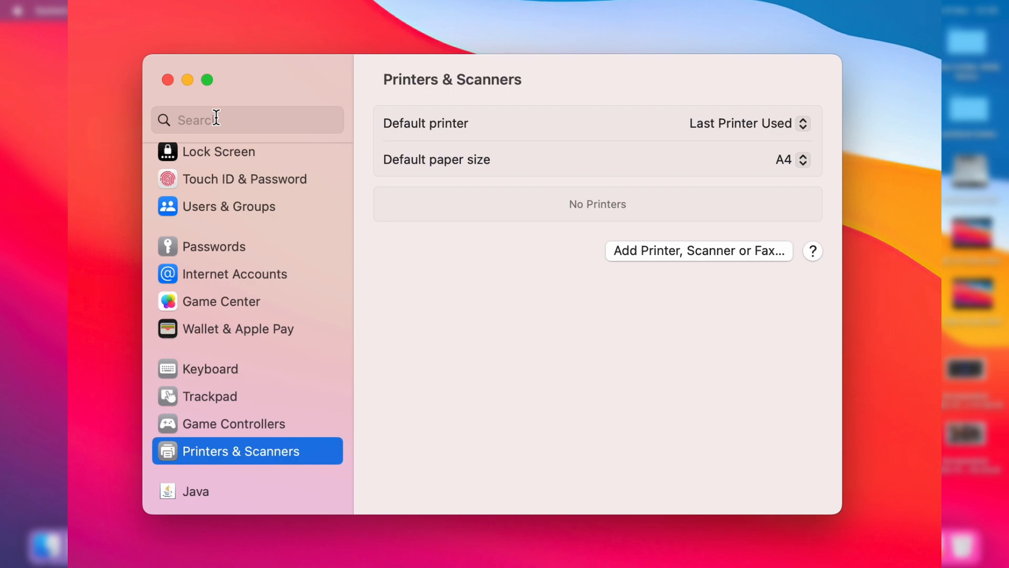
mouse_move(834, 252)
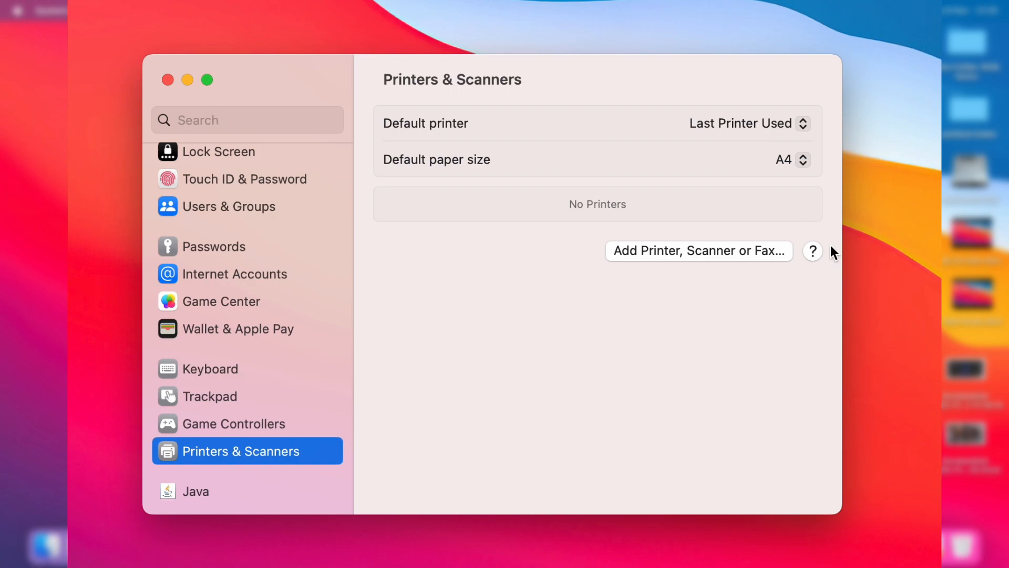
mouse_move(557, 164)
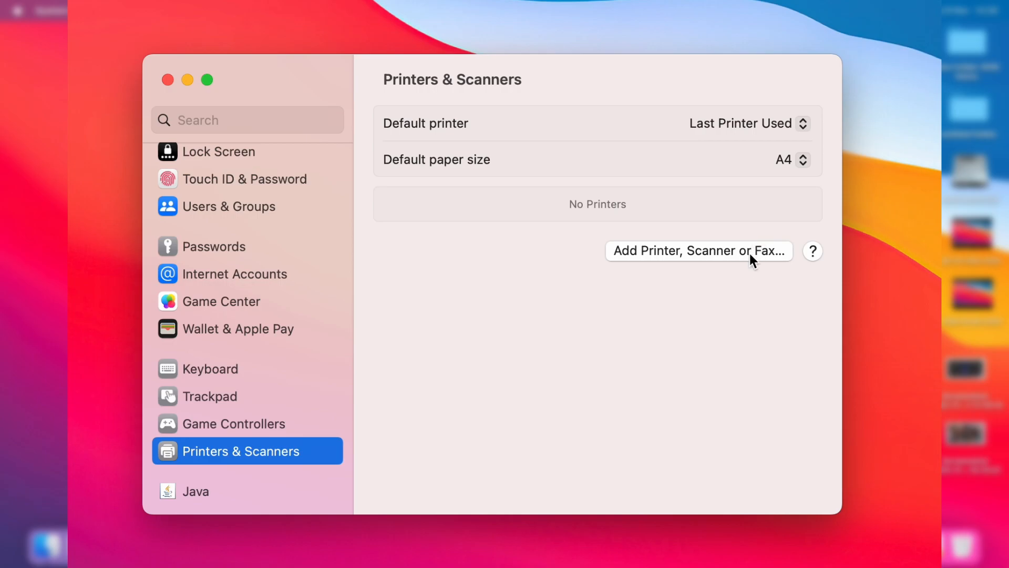
- Start Add Printer and select the discovered Canon MG4200 series, filling its name and driver
left_click(698, 250)
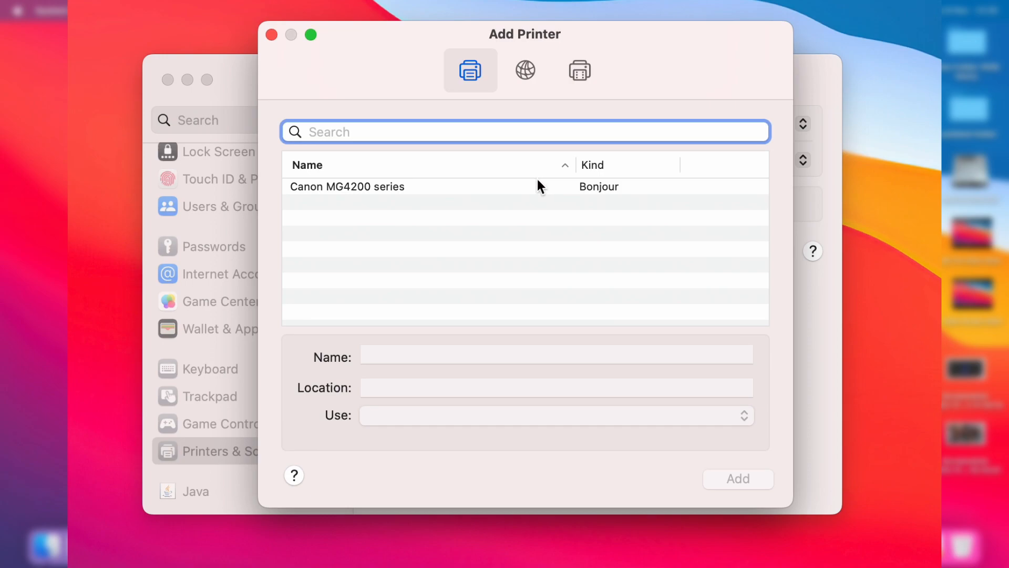
left_click(346, 186)
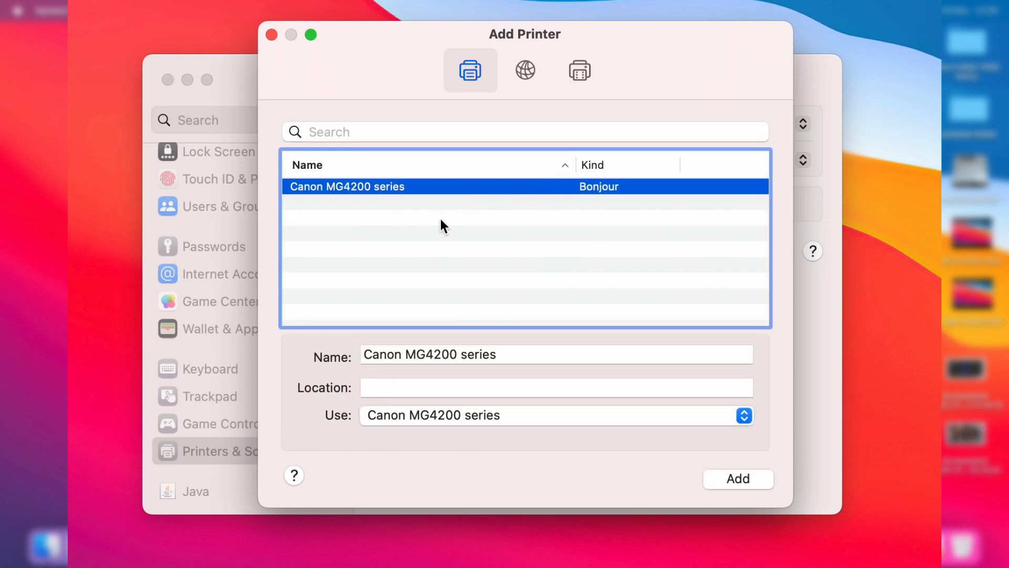
mouse_move(645, 207)
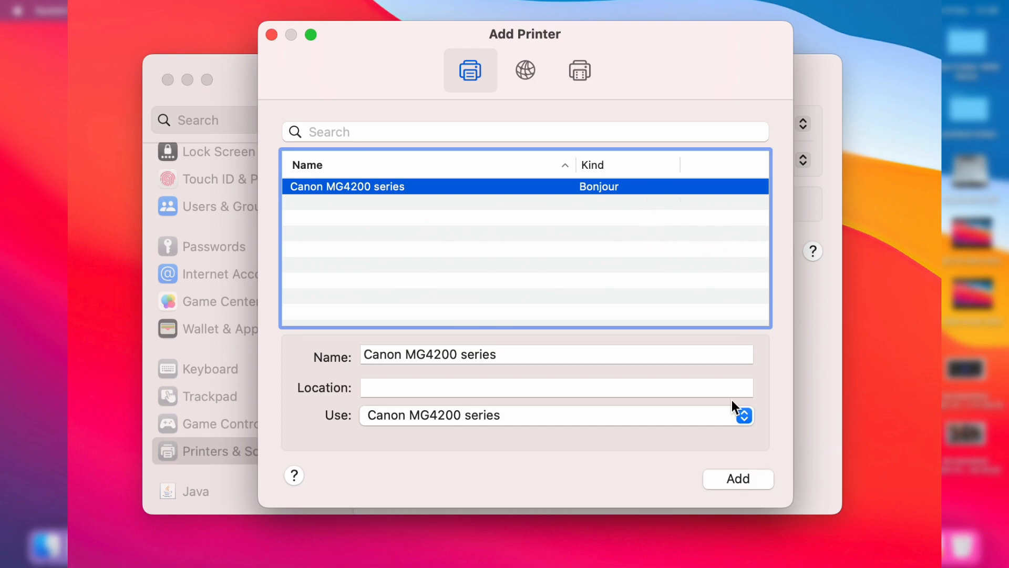
mouse_move(682, 284)
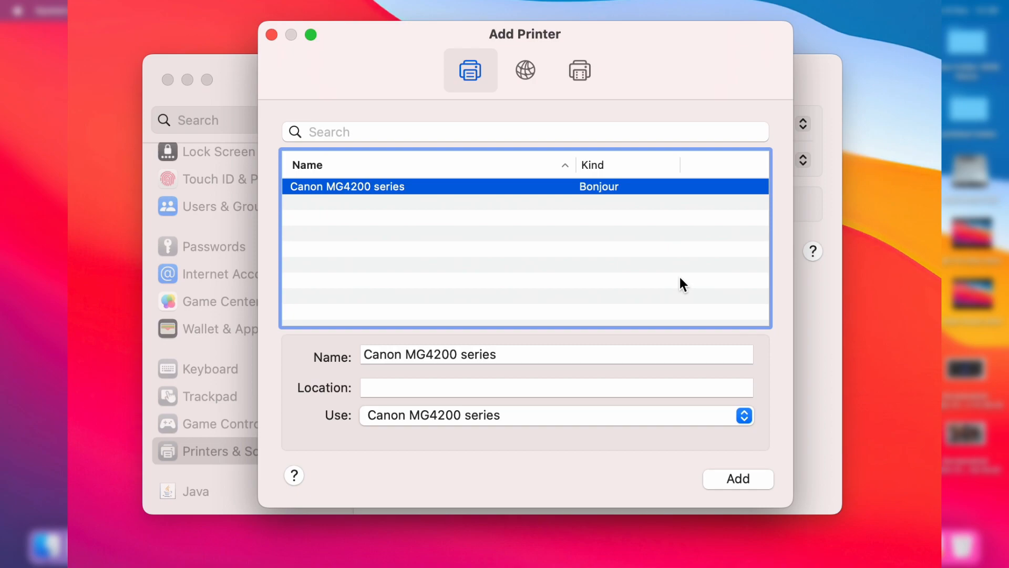
mouse_move(443, 214)
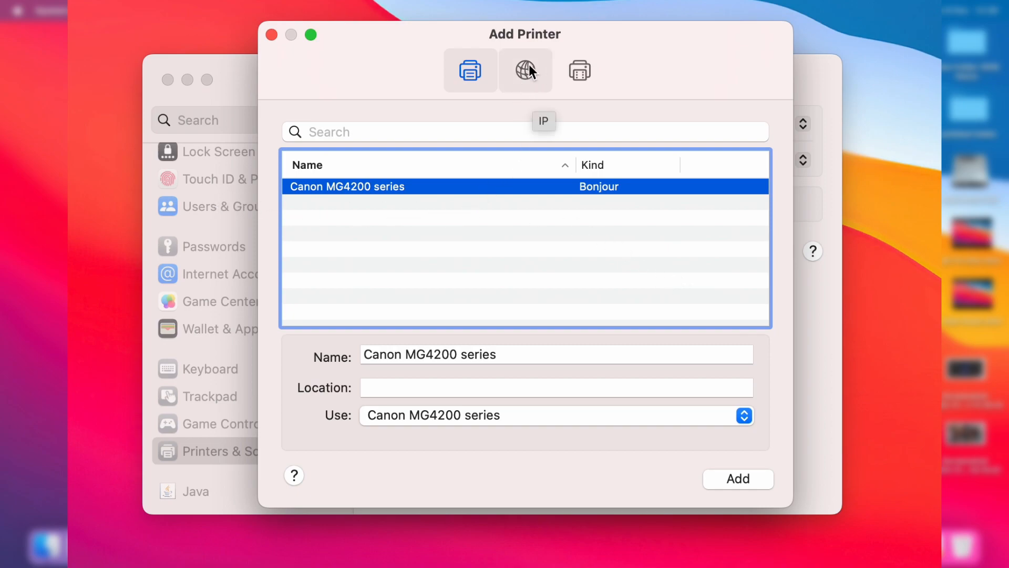
- Switch the Add Printer window to the IP form with empty address fields and IPP protocol
left_click(470, 71)
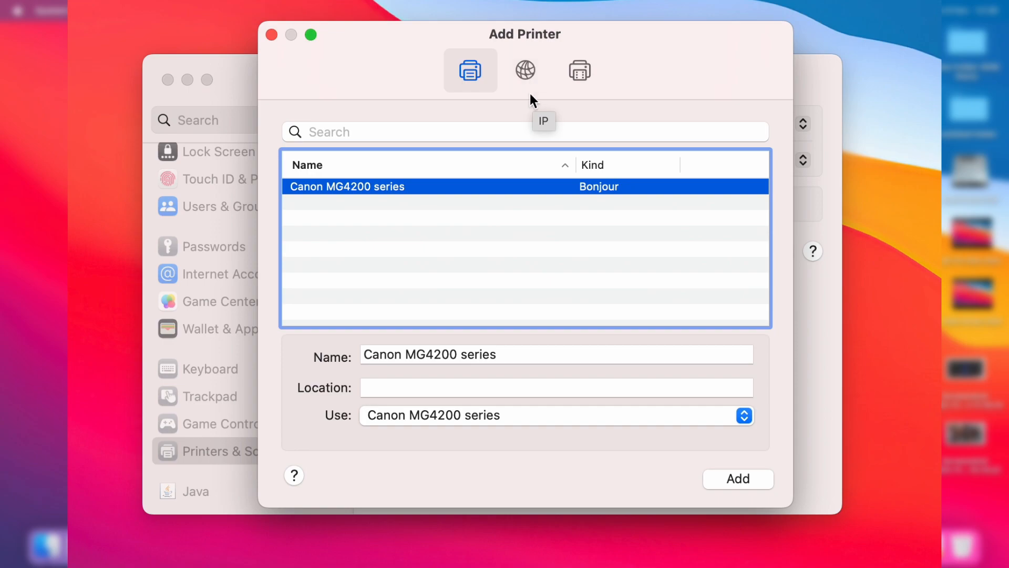
left_click(526, 70)
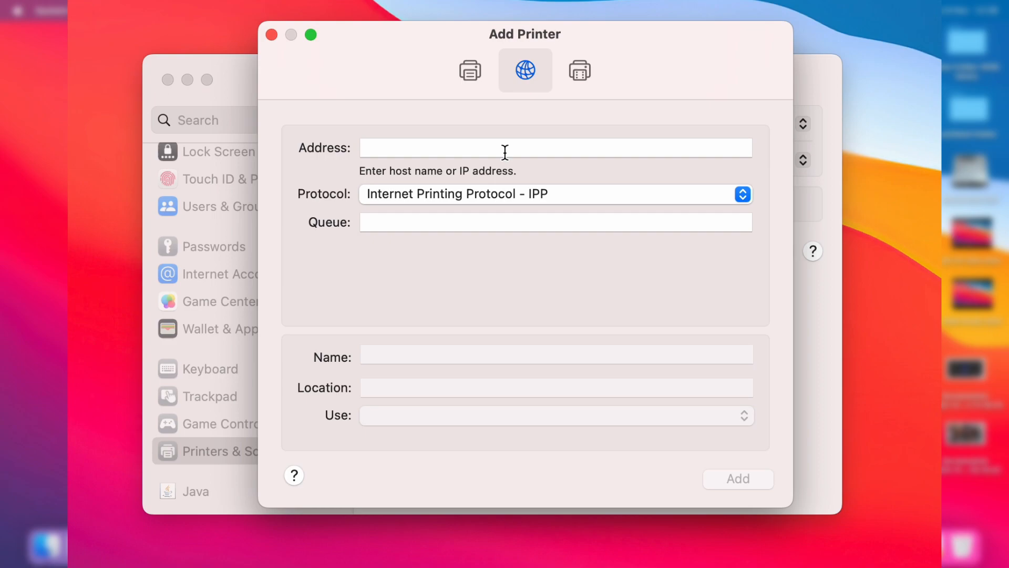
mouse_move(755, 459)
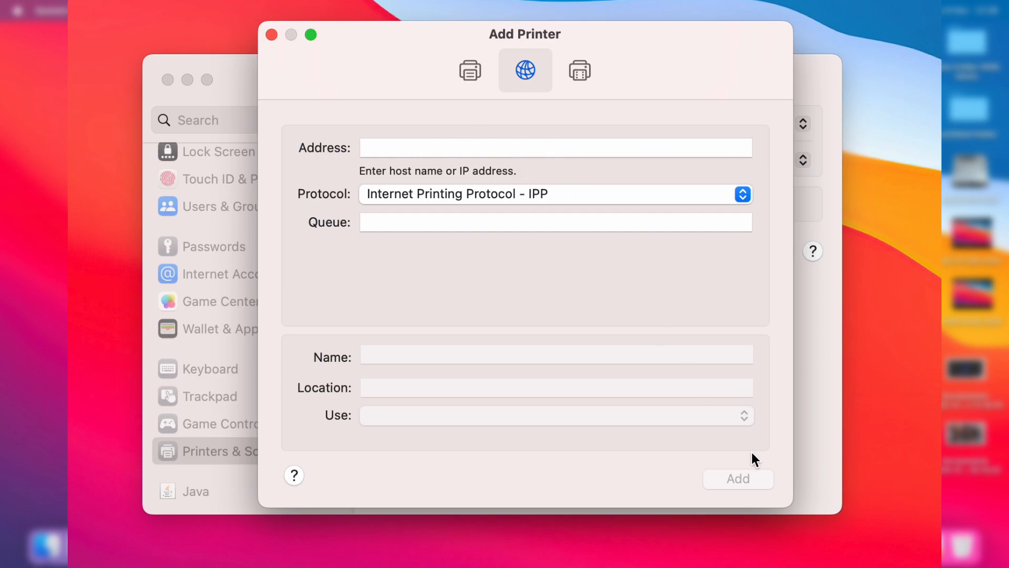
- Return to the Default list and add the Canon MG4200 series, now listed as Idle
left_click(470, 70)
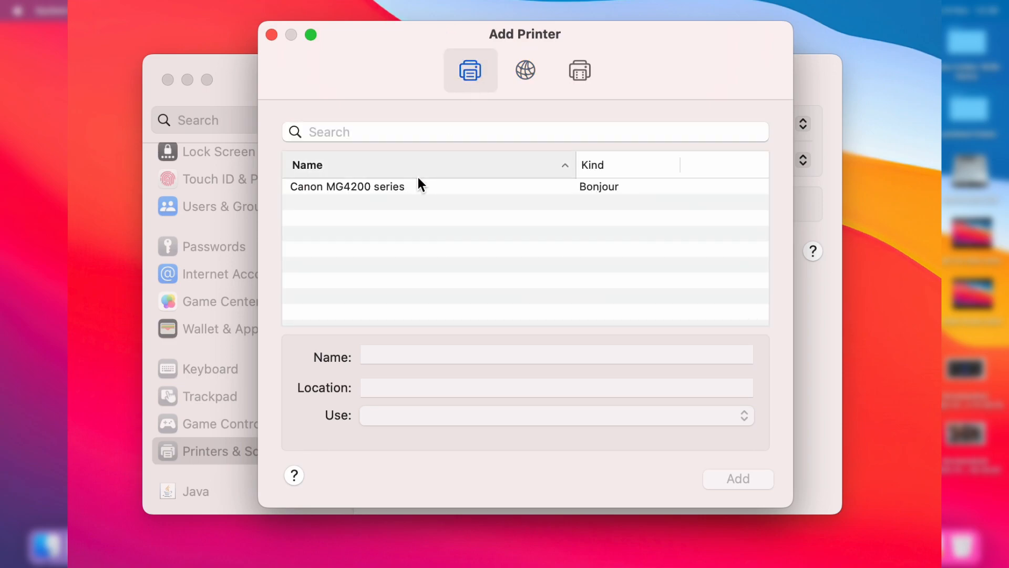
left_click(347, 187)
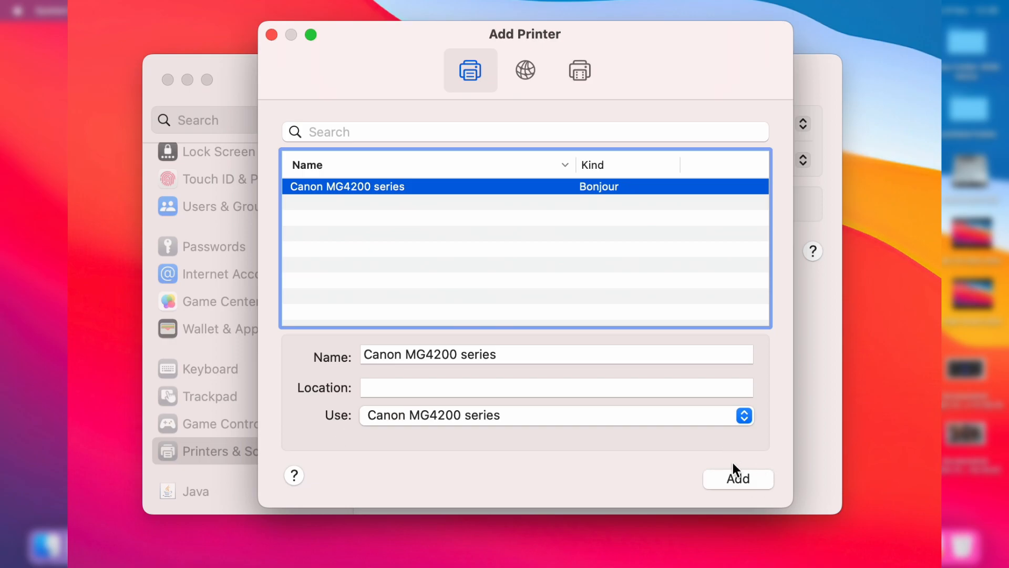
left_click(738, 479)
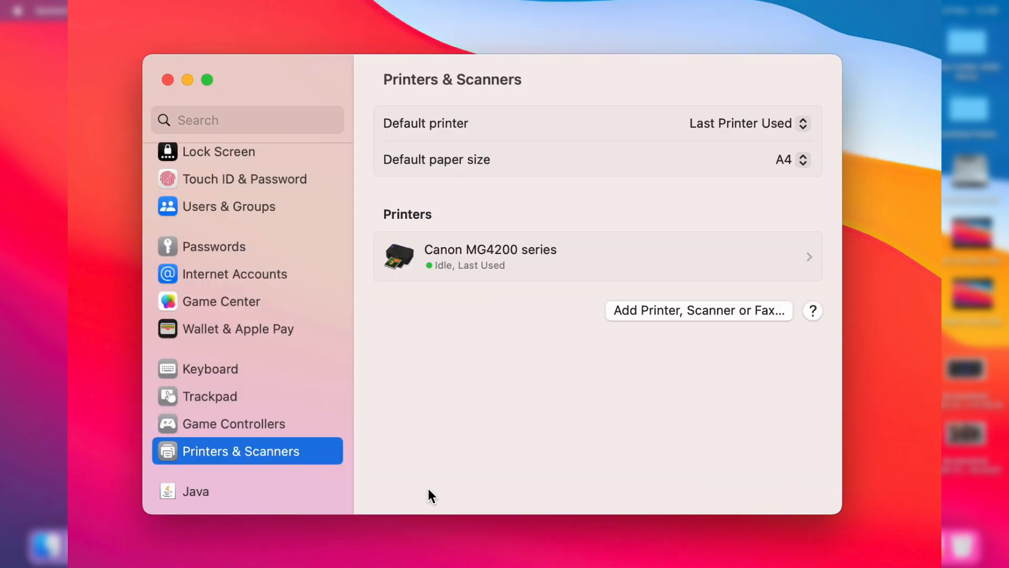
mouse_move(110, 74)
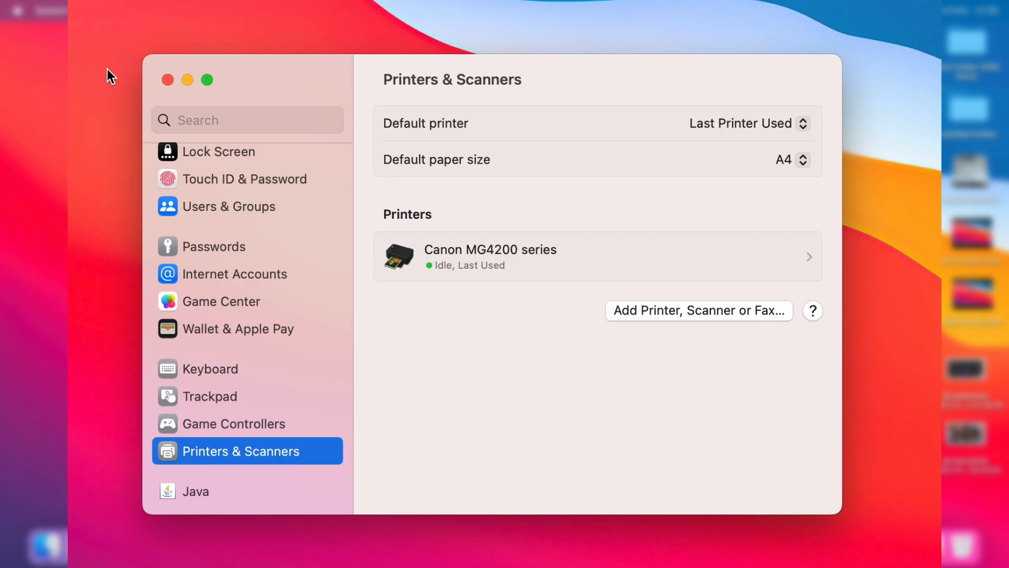
- Close System Settings and show the File menu of the Pages test document
left_click(167, 79)
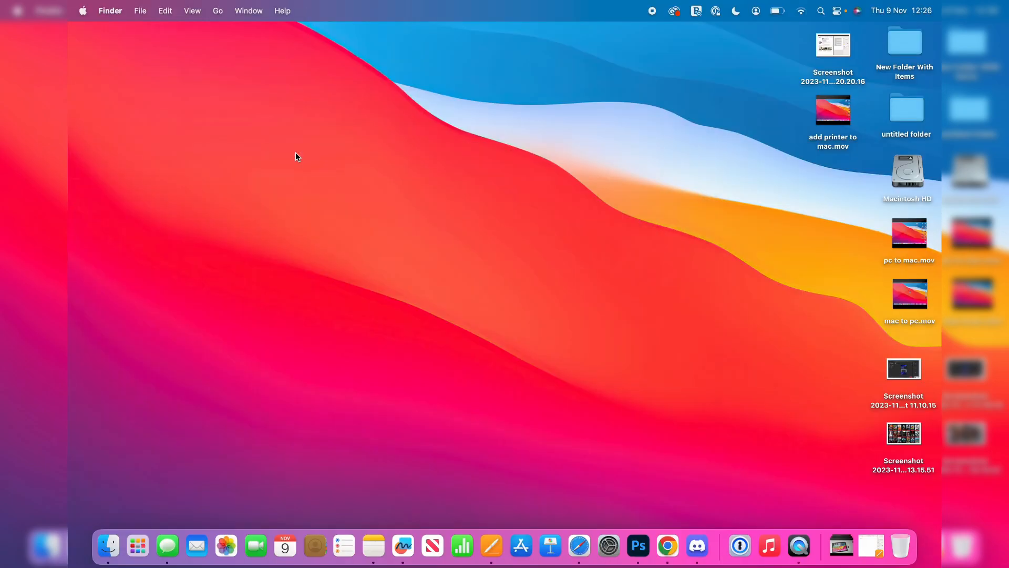
mouse_move(870, 543)
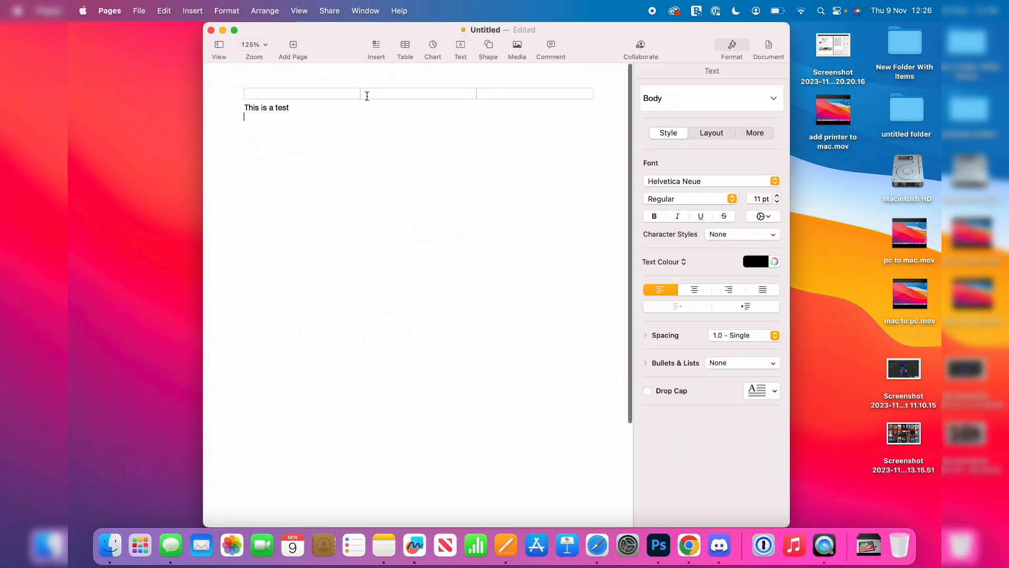
left_click(139, 10)
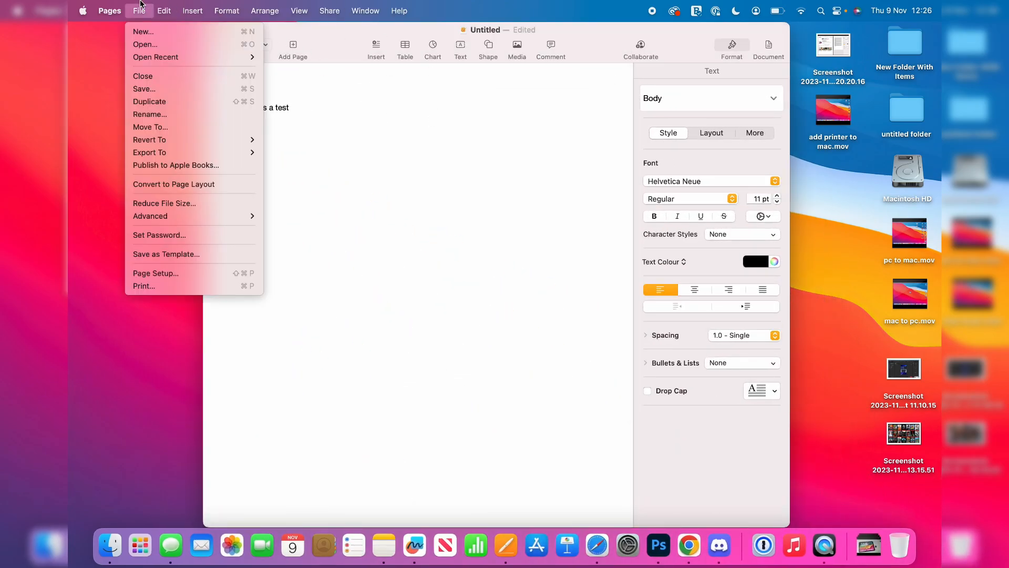
mouse_move(345, 281)
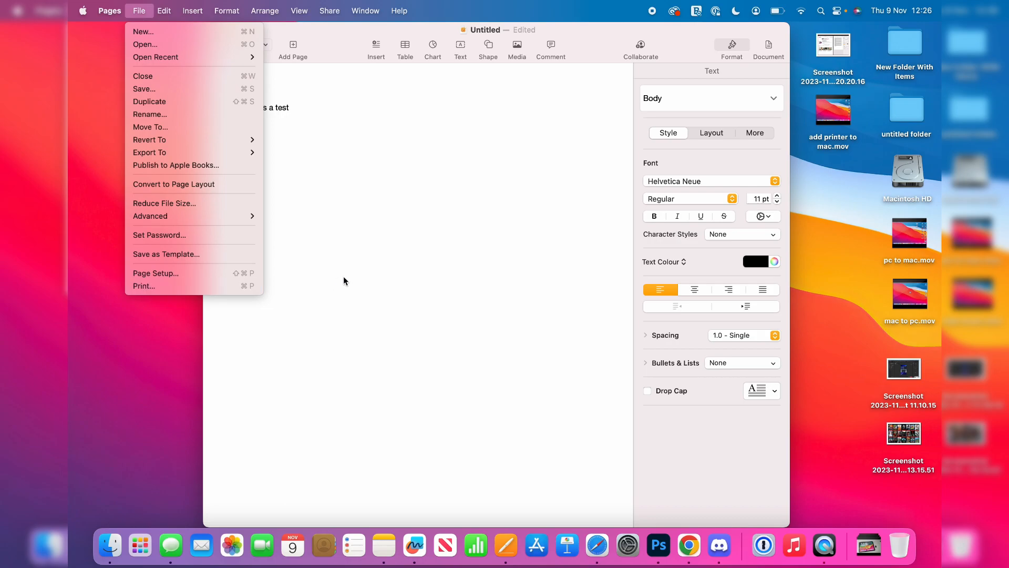
- Bring up the print dialog with Canon MG4200 series selected and one copy
left_click(143, 286)
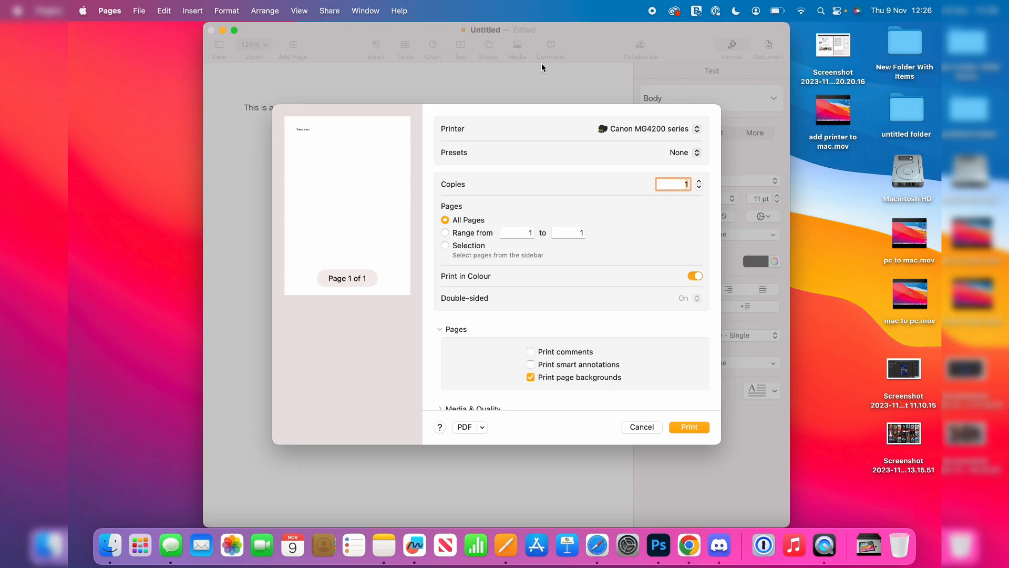
mouse_move(574, 166)
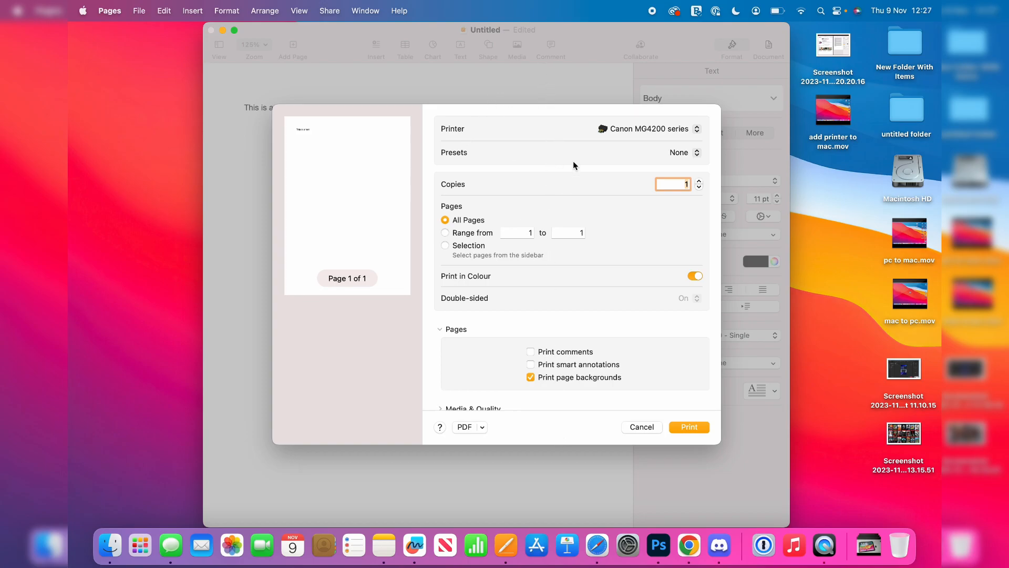
mouse_move(568, 282)
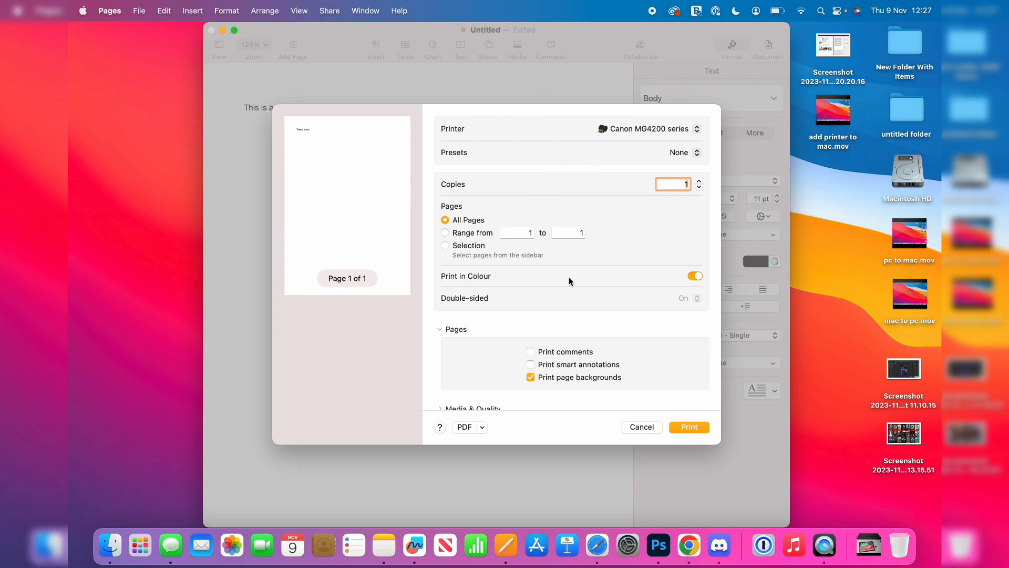
mouse_move(686, 339)
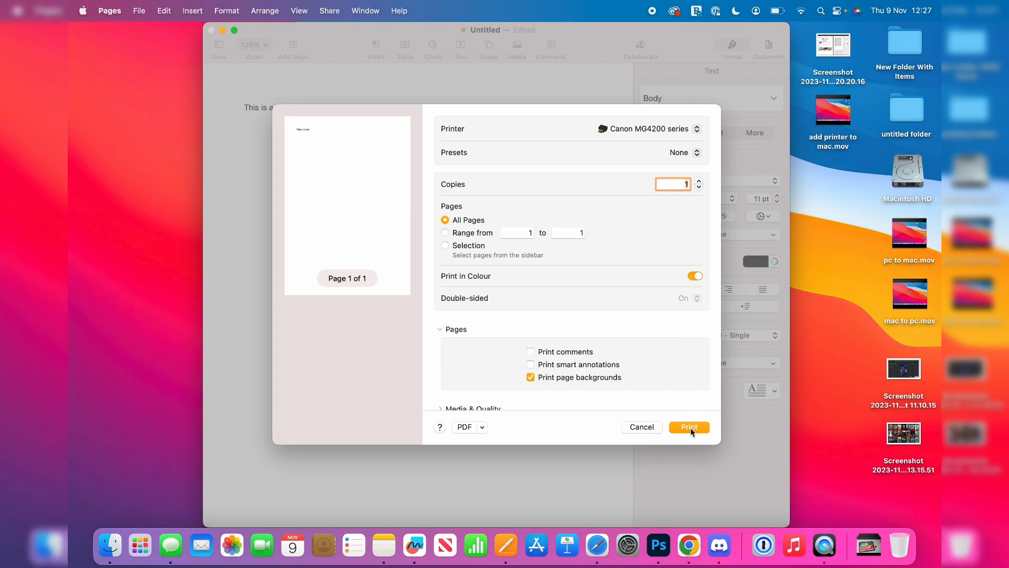
- Print the test document to the Canon MG4200 series and view its queue showing one job
left_click(689, 427)
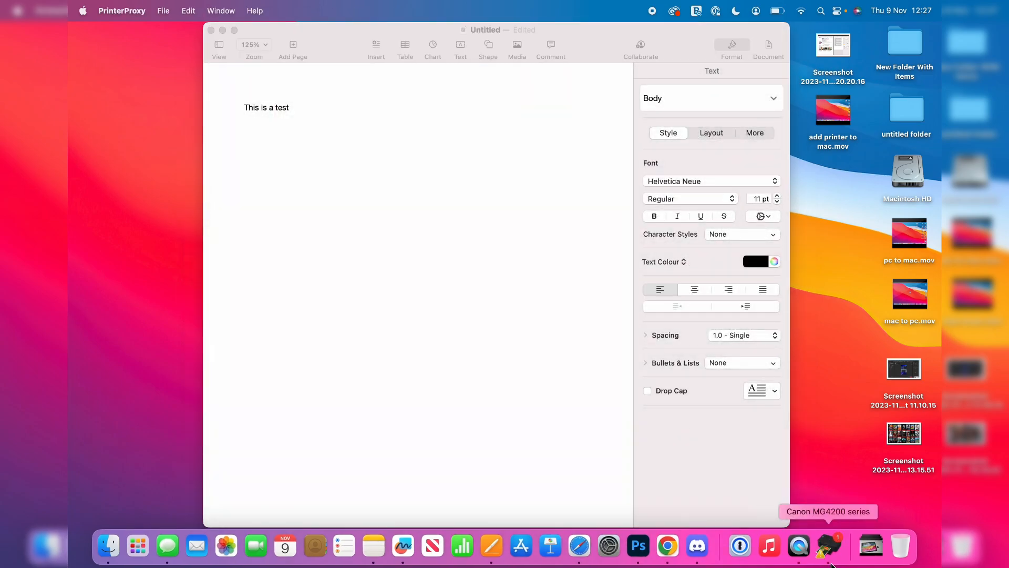
left_click(830, 546)
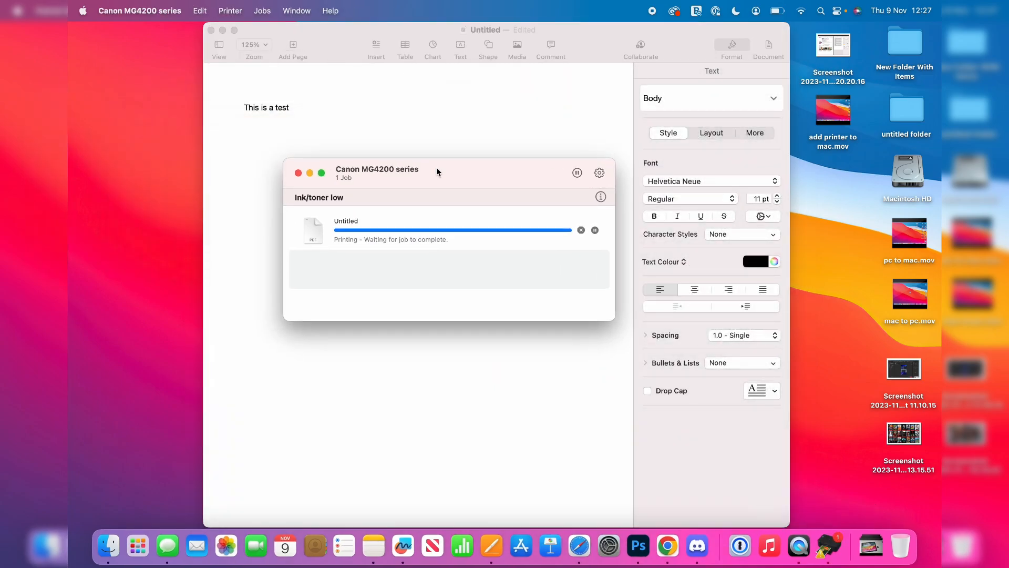